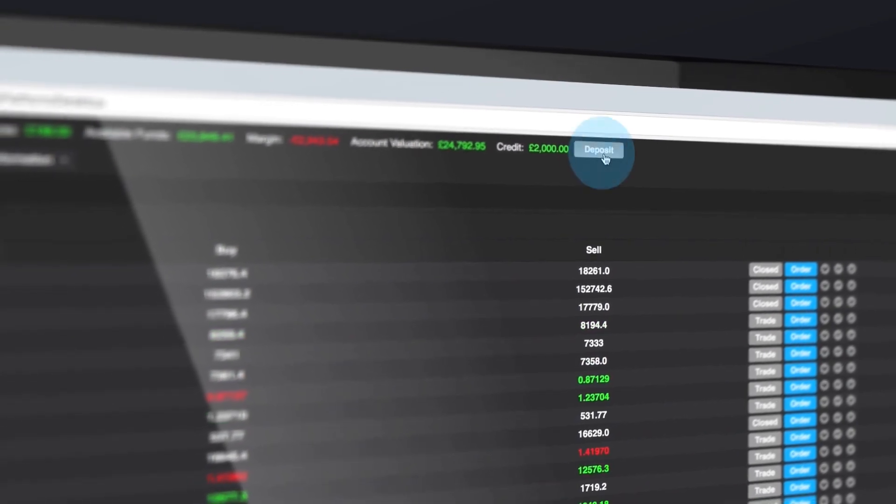
Step: Enter a 1000 GBP card deposit, review the Skrill option, then switch to the Withdraw Funds form
{"action": "left_click", "coordinate": [599, 149]}
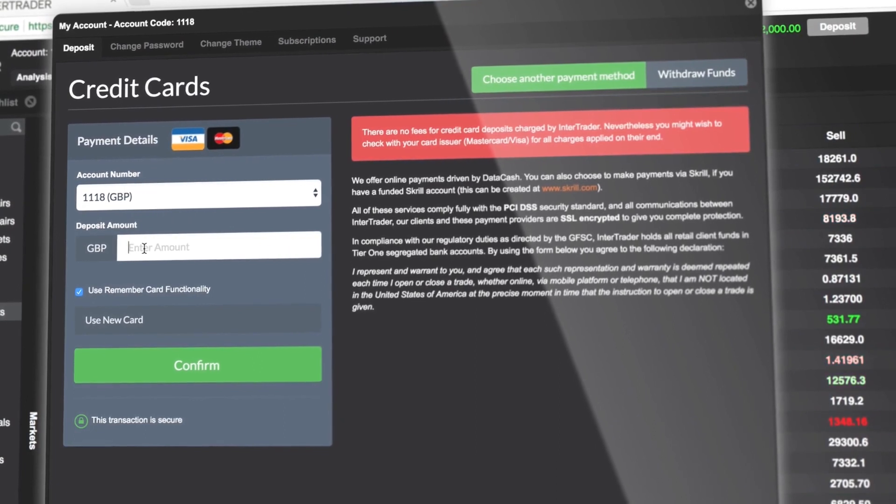
{"action": "type", "text": "1000"}
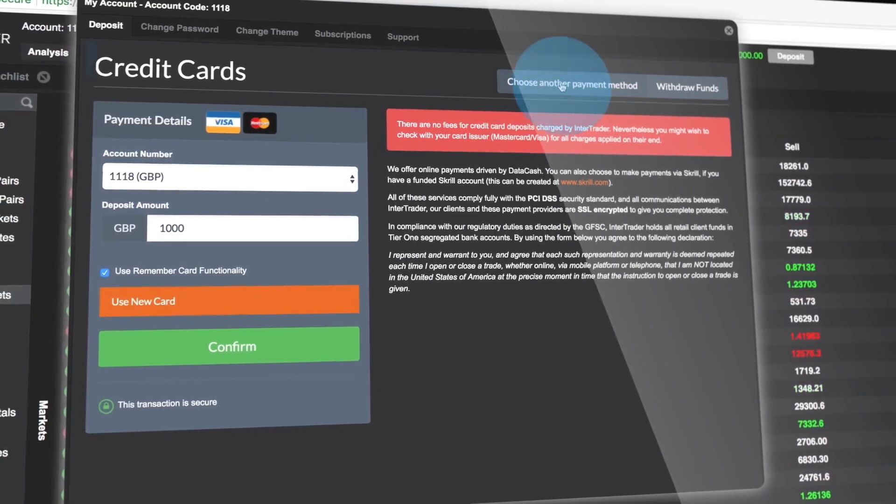
{"action": "left_click", "coordinate": [569, 85]}
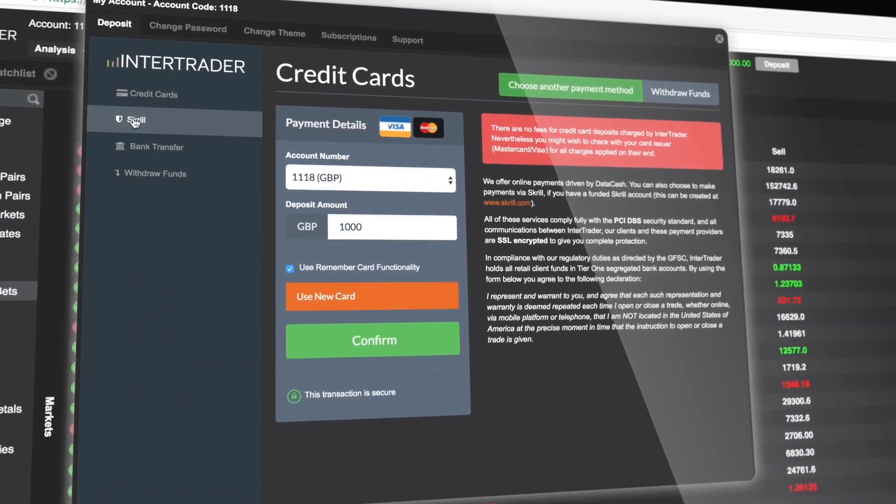
{"action": "left_click", "coordinate": [138, 121]}
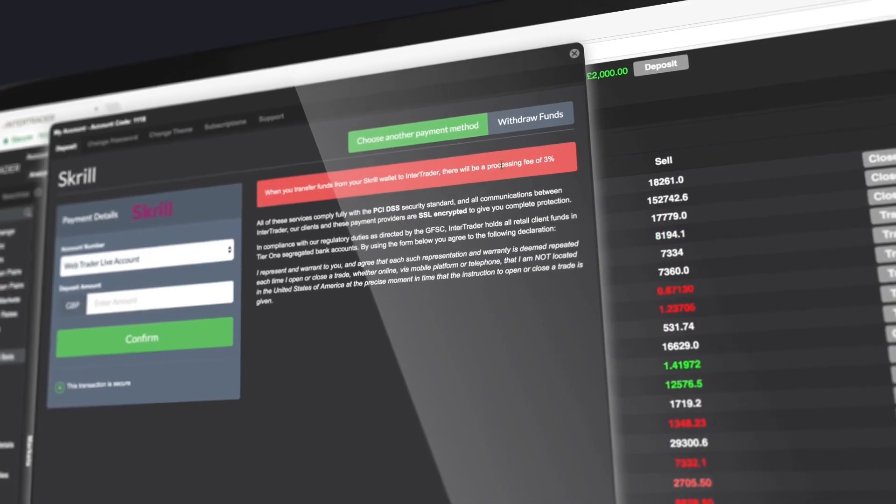
{"action": "left_click", "coordinate": [529, 117]}
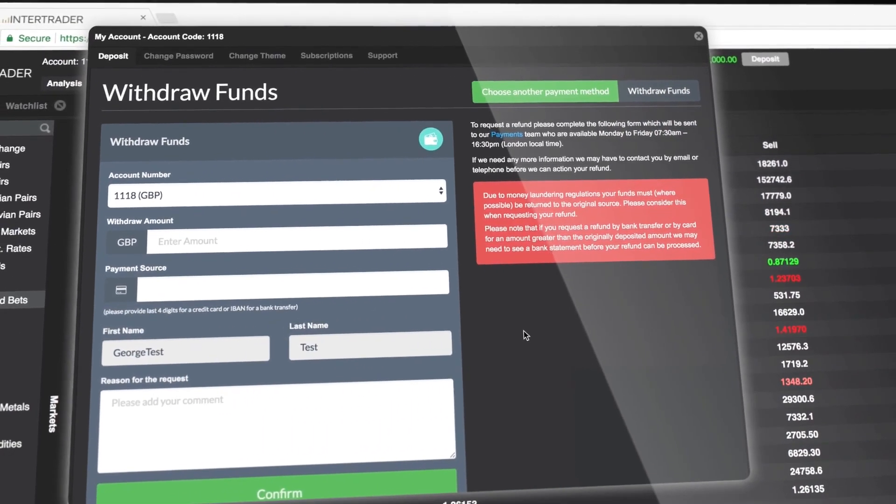
Step: Close the My Account window to return to the markets list
{"action": "left_click", "coordinate": [699, 36]}
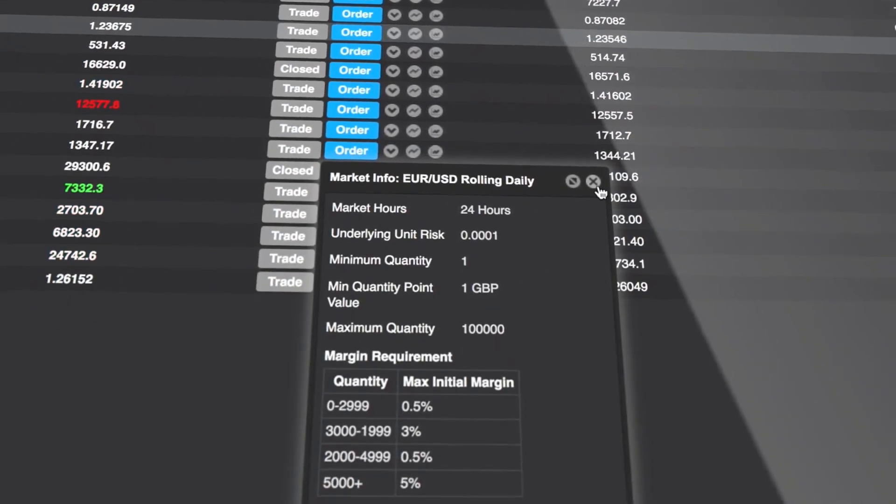
Step: Close the EUR/USD market info and create a new watchlist named 'Trade' from a row's options
{"action": "left_click", "coordinate": [594, 181]}
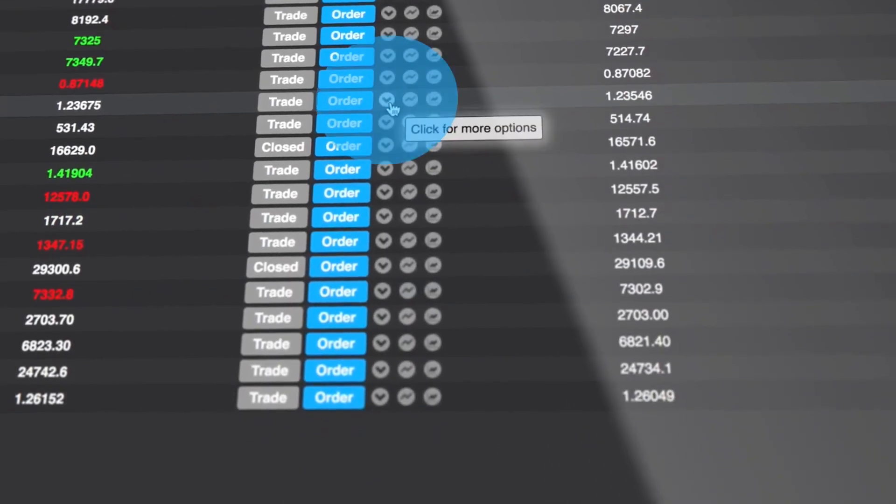
{"action": "left_click", "coordinate": [388, 101]}
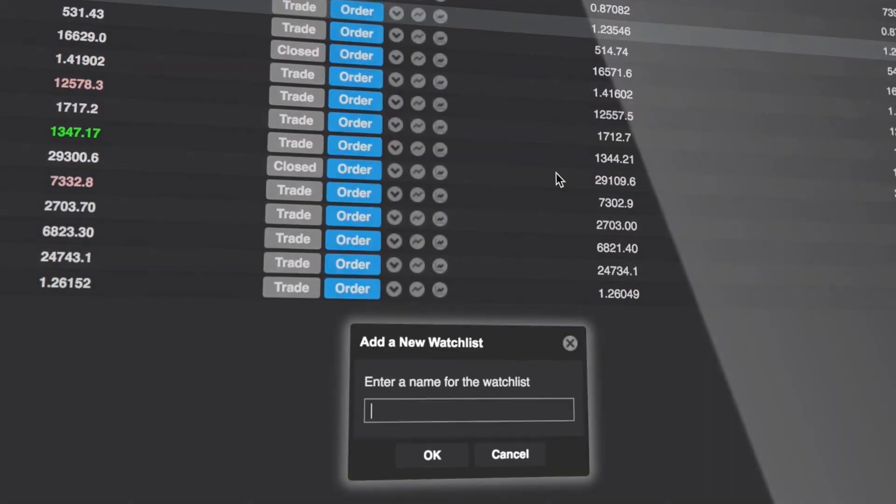
{"action": "type", "text": "Trade"}
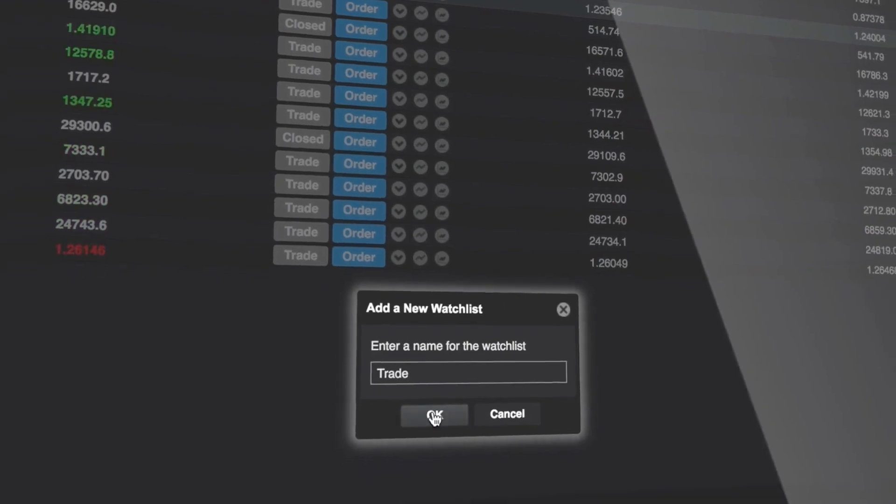
{"action": "left_click", "coordinate": [433, 415]}
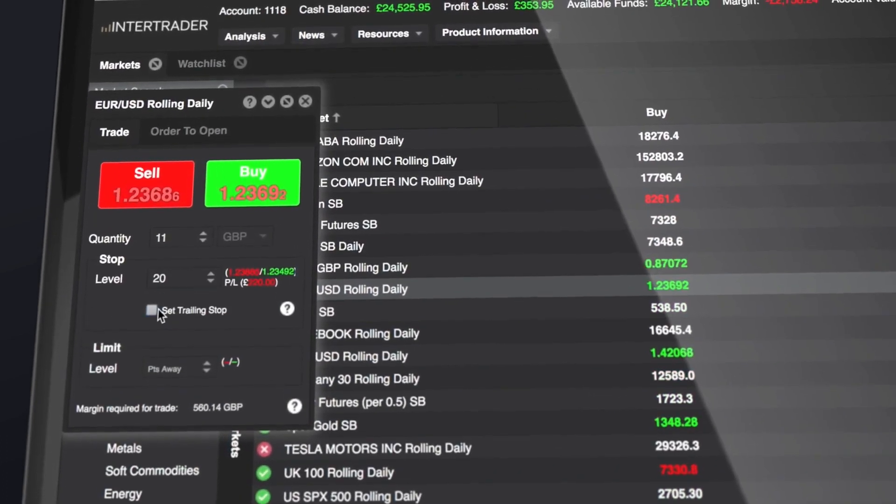
Step: Buy 11 GBP EUR/USD Rolling Daily with a trailing stop of step 10 and confirm the trade
{"action": "left_click", "coordinate": [152, 309]}
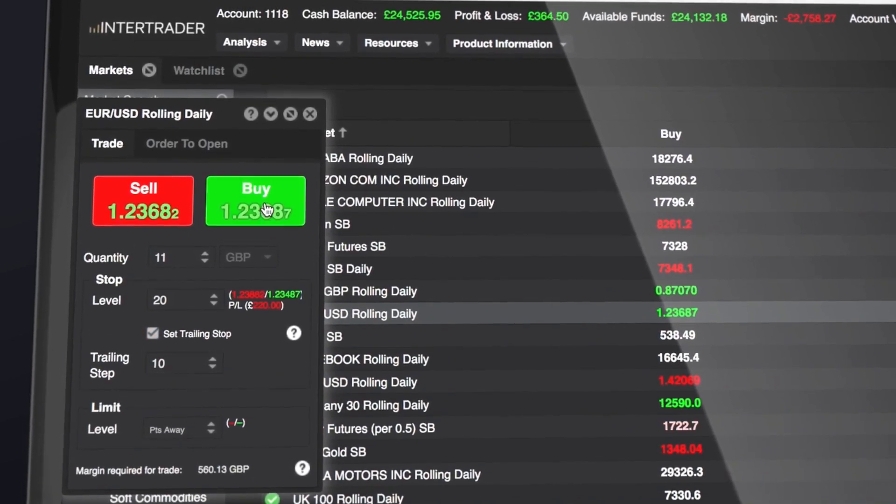
{"action": "left_click", "coordinate": [255, 200]}
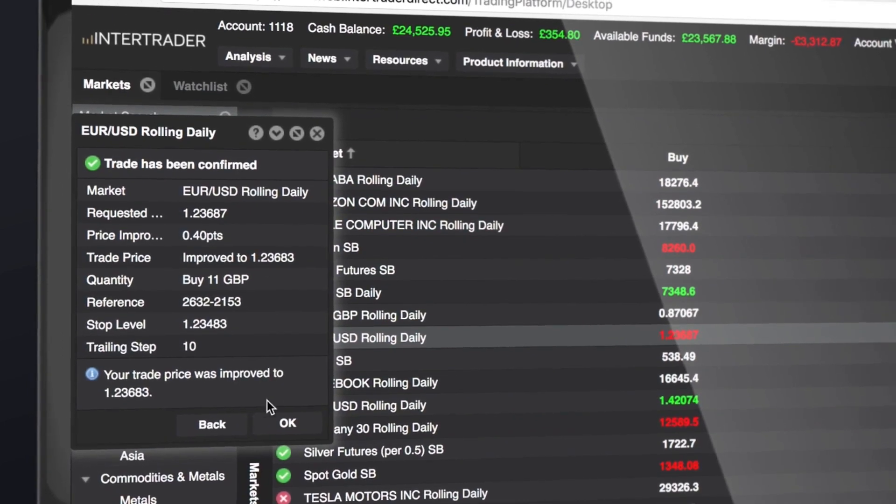
{"action": "left_click", "coordinate": [286, 423]}
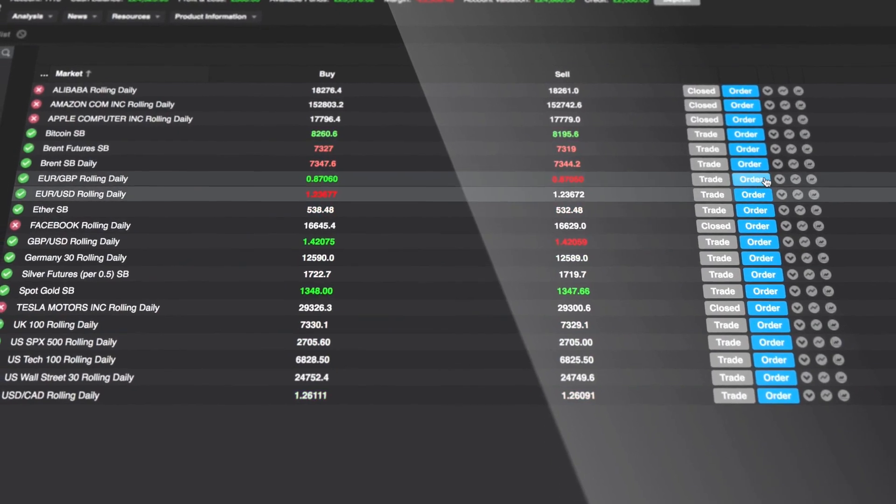
Step: Submit a Buy 10 GBP EUR/GBP Rolling Daily opening order at level 0.8727 and confirm it
{"action": "left_click", "coordinate": [748, 179]}
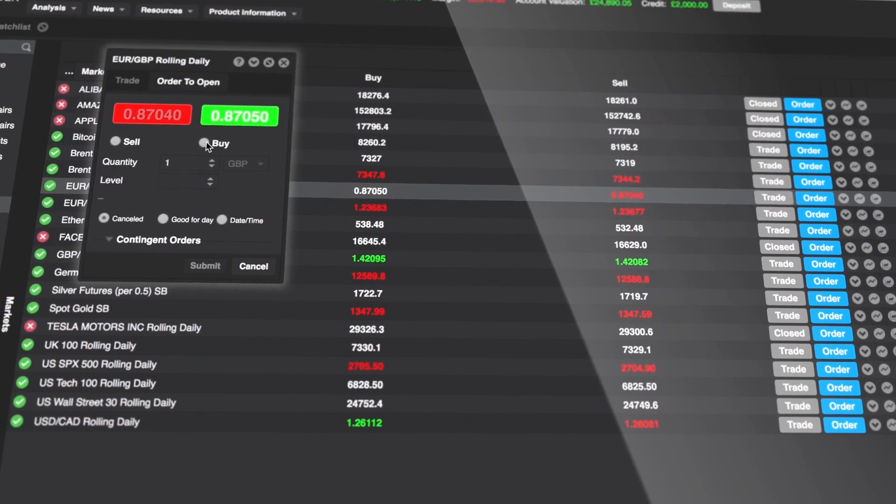
{"action": "left_click", "coordinate": [204, 142]}
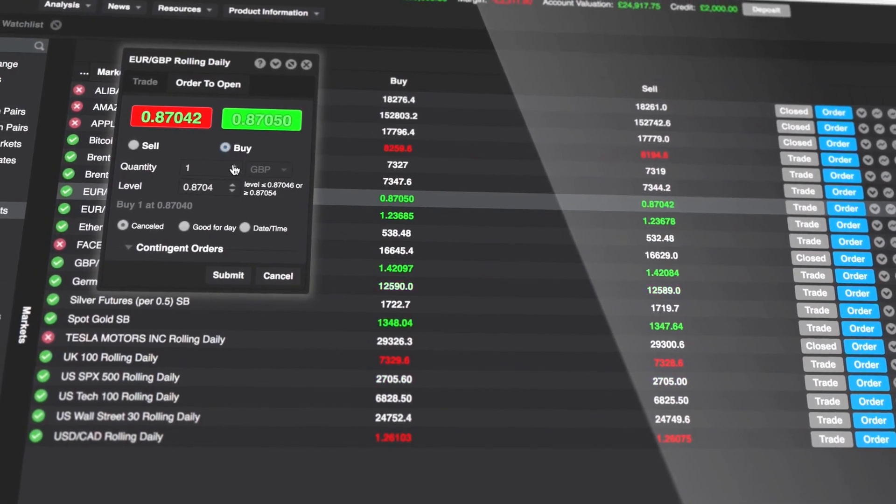
{"action": "type", "text": "7"}
{"action": "type", "text": "0"}
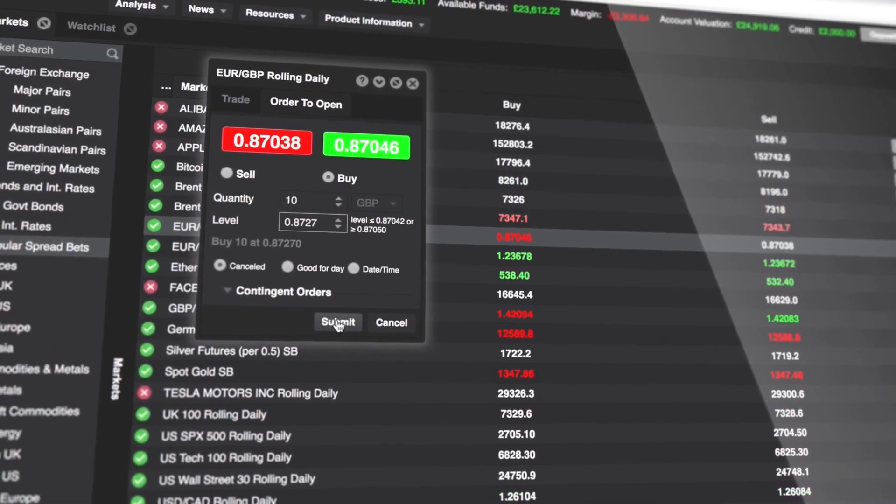
{"action": "left_click", "coordinate": [337, 322]}
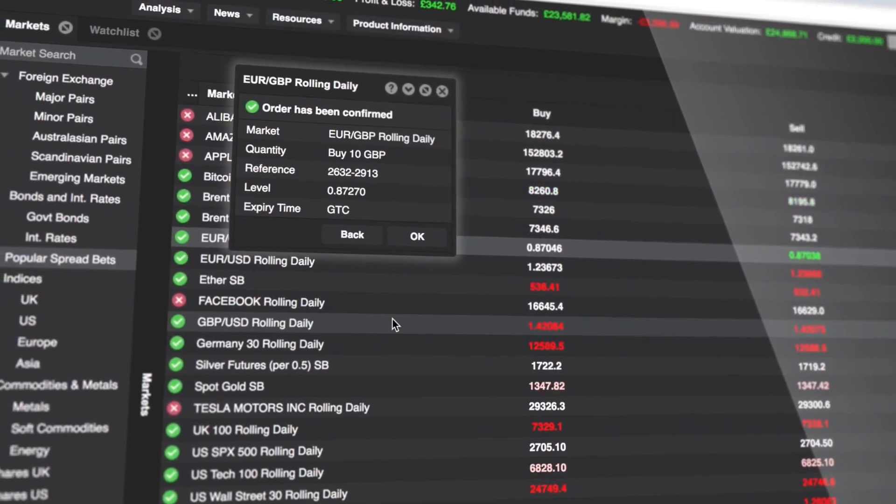
{"action": "left_click", "coordinate": [416, 236]}
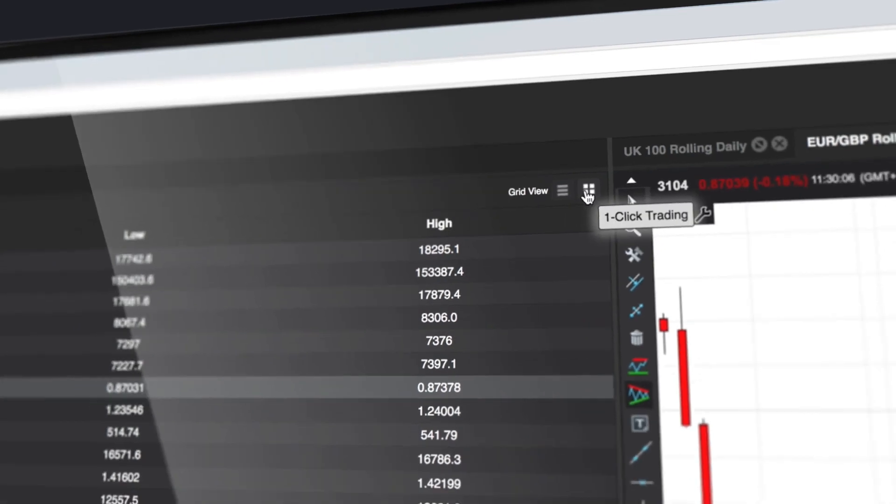
Step: Switch the market list to 1-Click Trading and view the Germany 30 Rolling Daily signals
{"action": "left_click", "coordinate": [589, 189]}
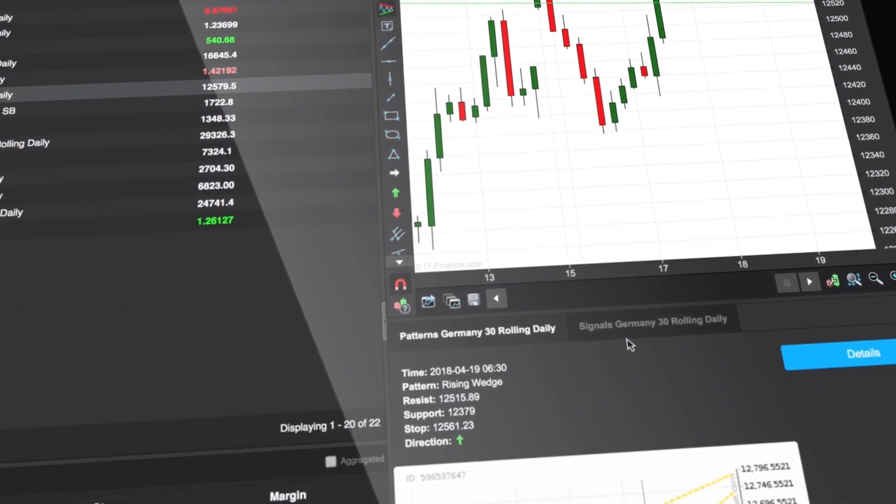
{"action": "left_click", "coordinate": [652, 319]}
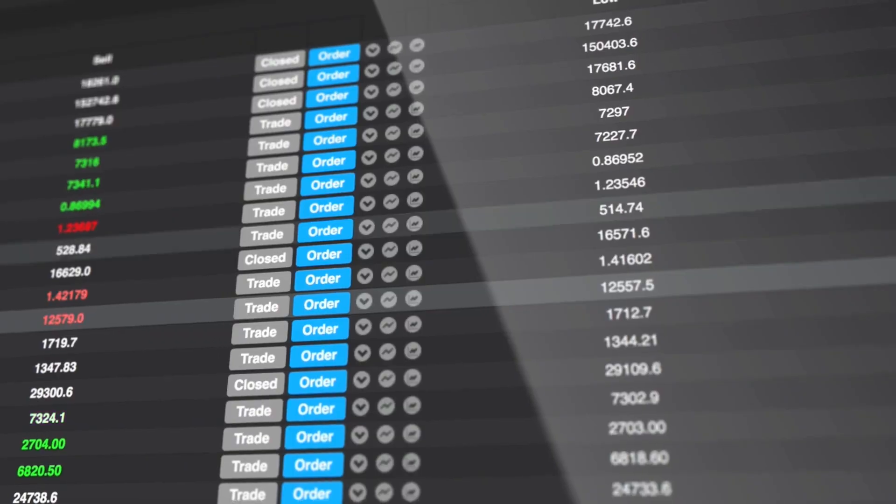
{"action": "mouse_move", "coordinate": [413, 300]}
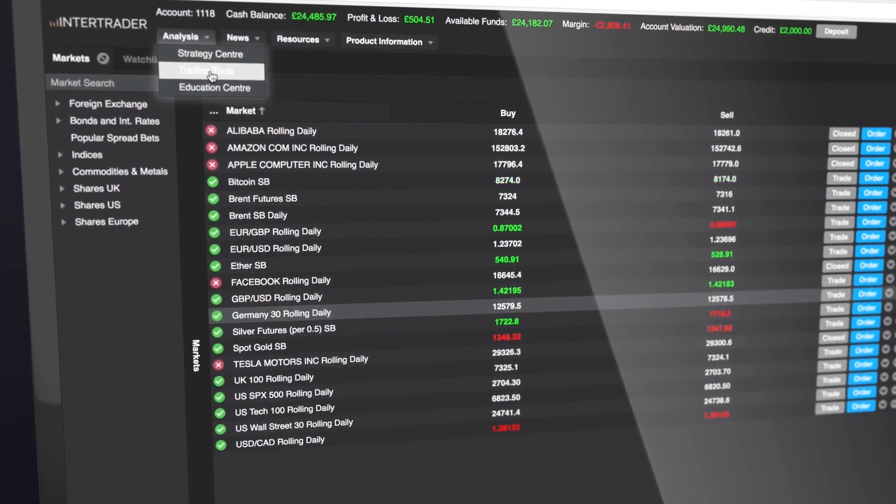
Step: View and close the Trading Tools window, then view the Daily Brief
{"action": "left_click", "coordinate": [207, 70]}
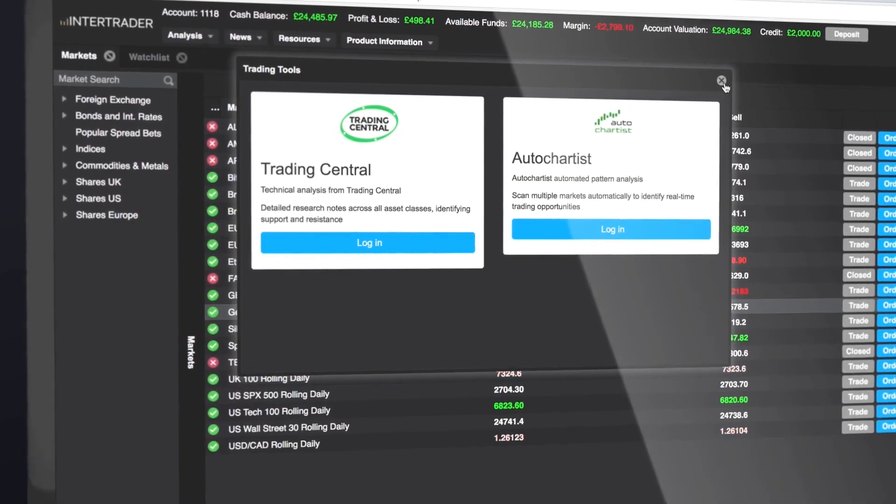
{"action": "left_click", "coordinate": [721, 80]}
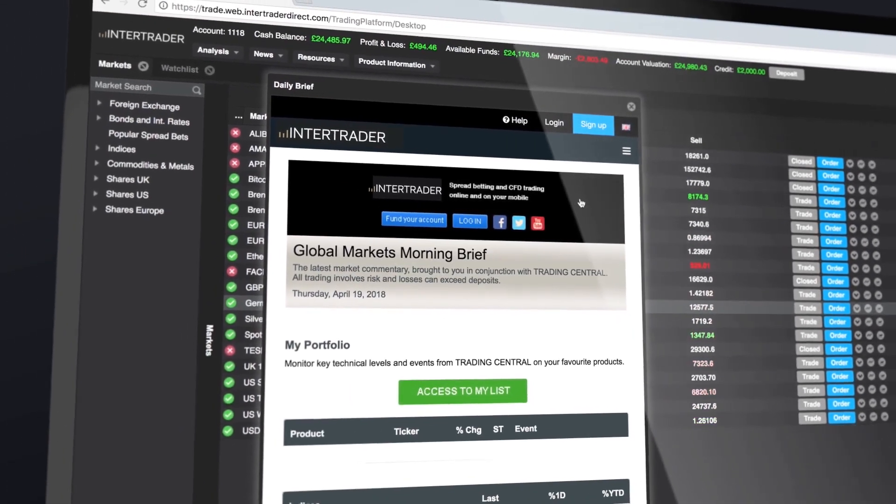
{"action": "left_click", "coordinate": [631, 106]}
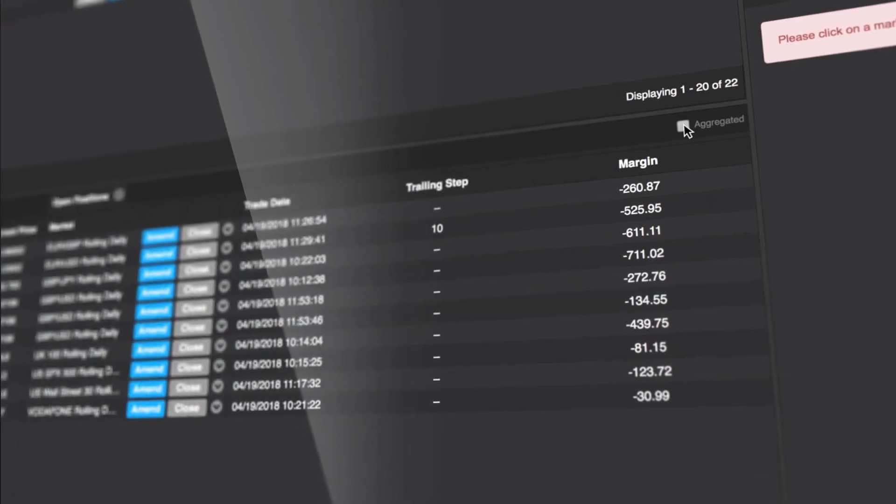
Step: Toggle aggregated positions on and off, then review and dismiss the EUR/USD position ticket unchanged
{"action": "left_click", "coordinate": [685, 125]}
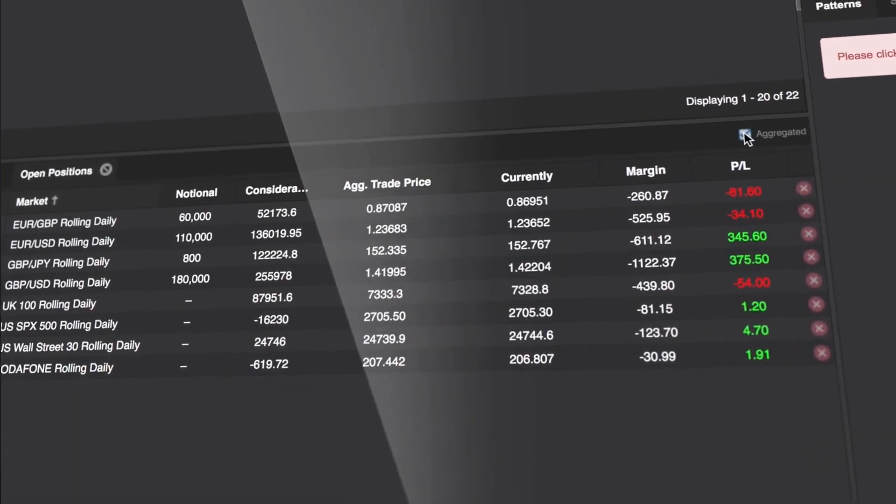
{"action": "left_click", "coordinate": [747, 134]}
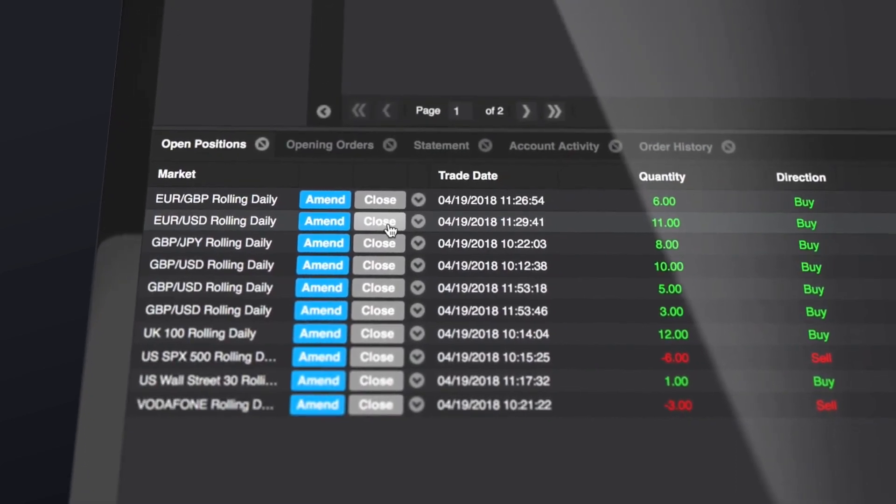
{"action": "left_click", "coordinate": [379, 222]}
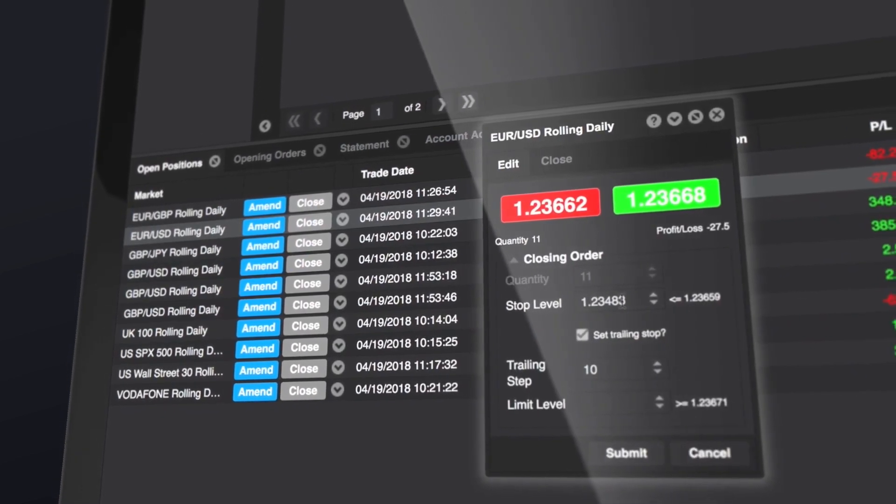
{"action": "left_click", "coordinate": [715, 114]}
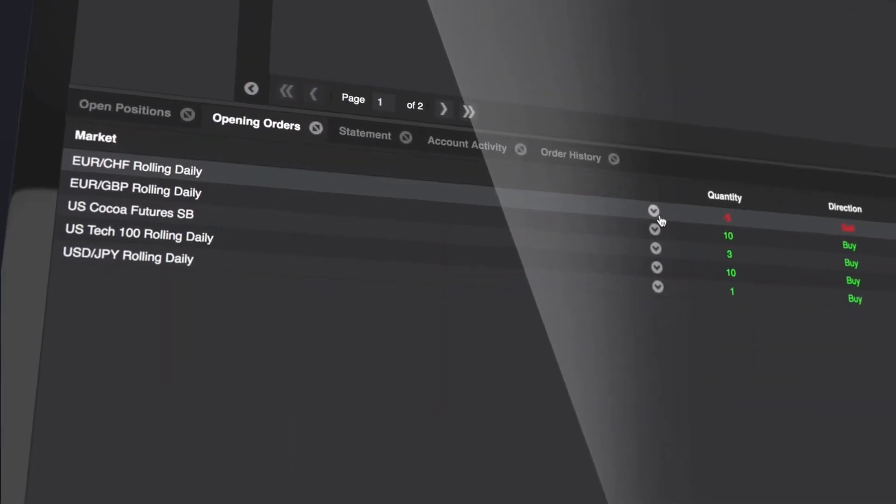
Step: Check the EUR/CHF order's options and switch the panel to the Account Activity record
{"action": "left_click", "coordinate": [653, 211]}
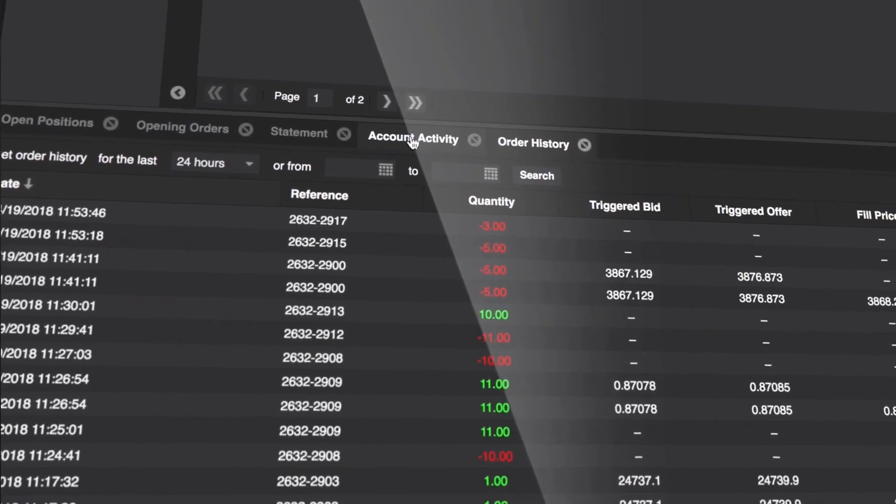
{"action": "left_click", "coordinate": [412, 139]}
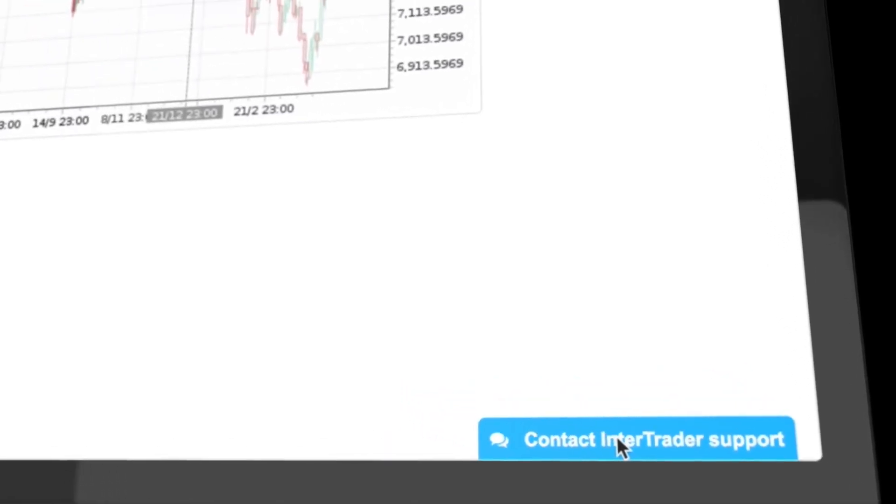
Step: Start a chat with InterTrader Customer Support from the page footer
{"action": "left_click", "coordinate": [635, 440]}
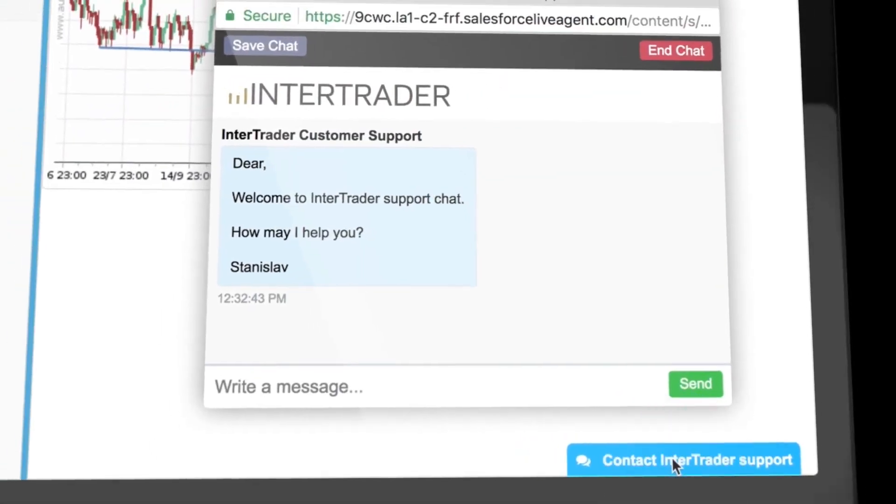